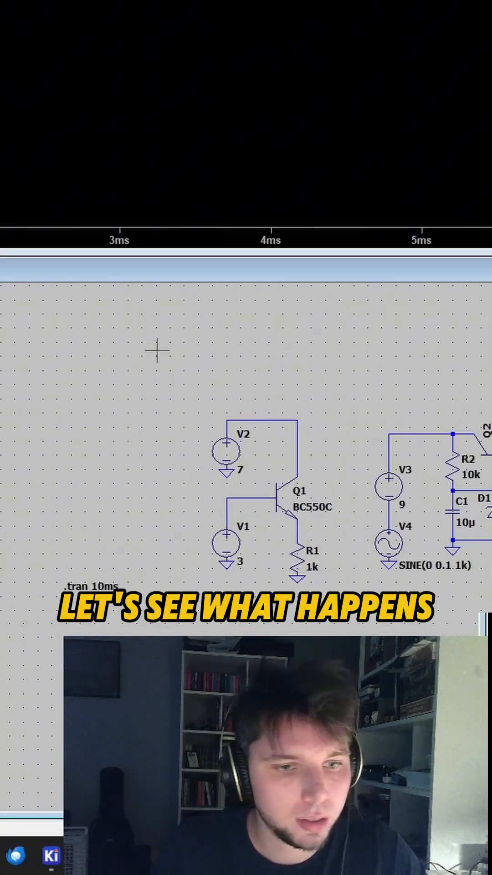
pyautogui.moveTo(201, 324)
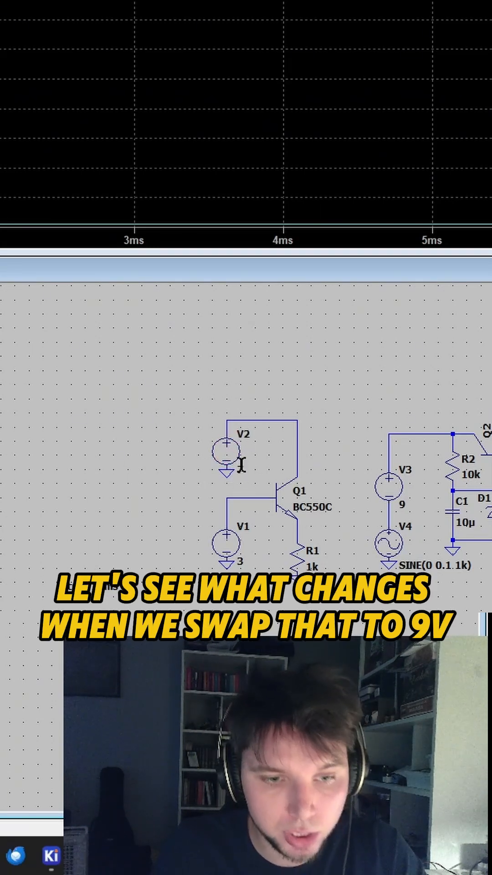
# Enter 9 as the new value of supply V2, replacing 7 V.
pyautogui.doubleClick(230, 454)
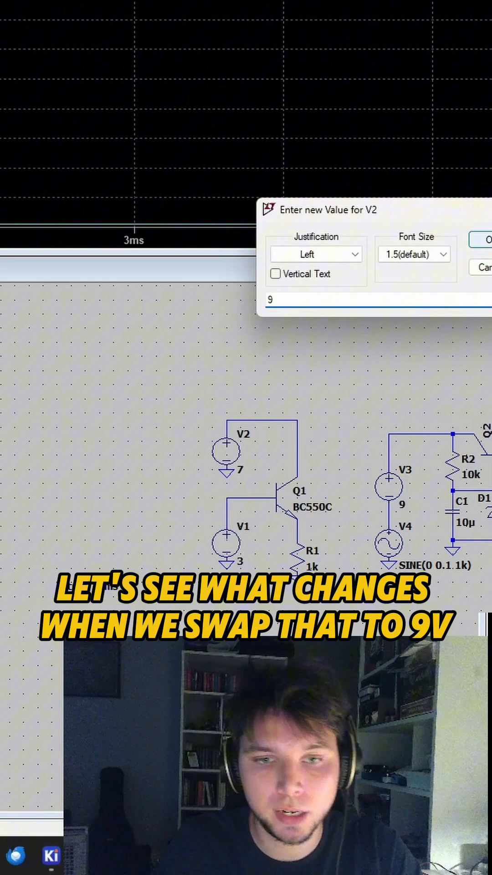
pyautogui.click(480, 240)
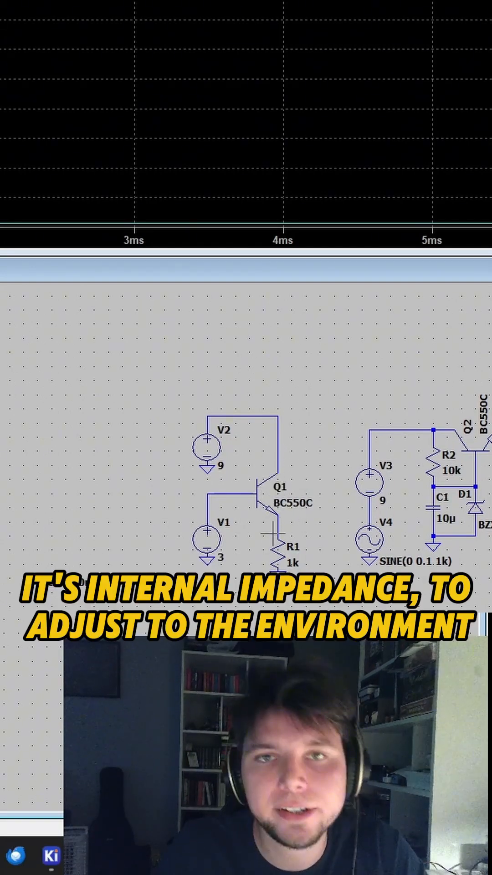
pyautogui.moveTo(196, 352)
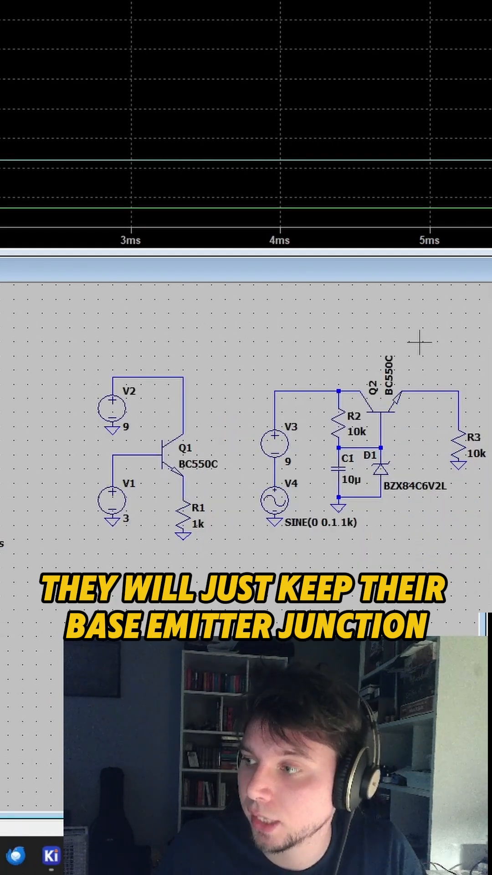
pyautogui.moveTo(405, 413)
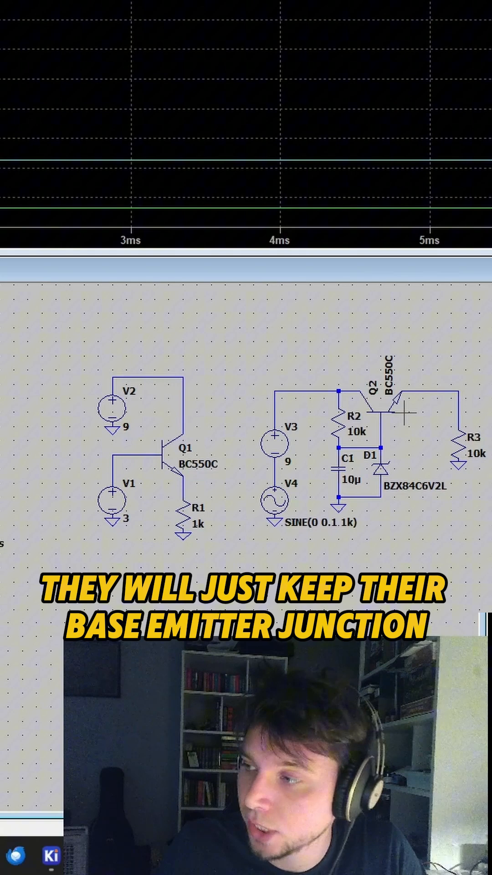